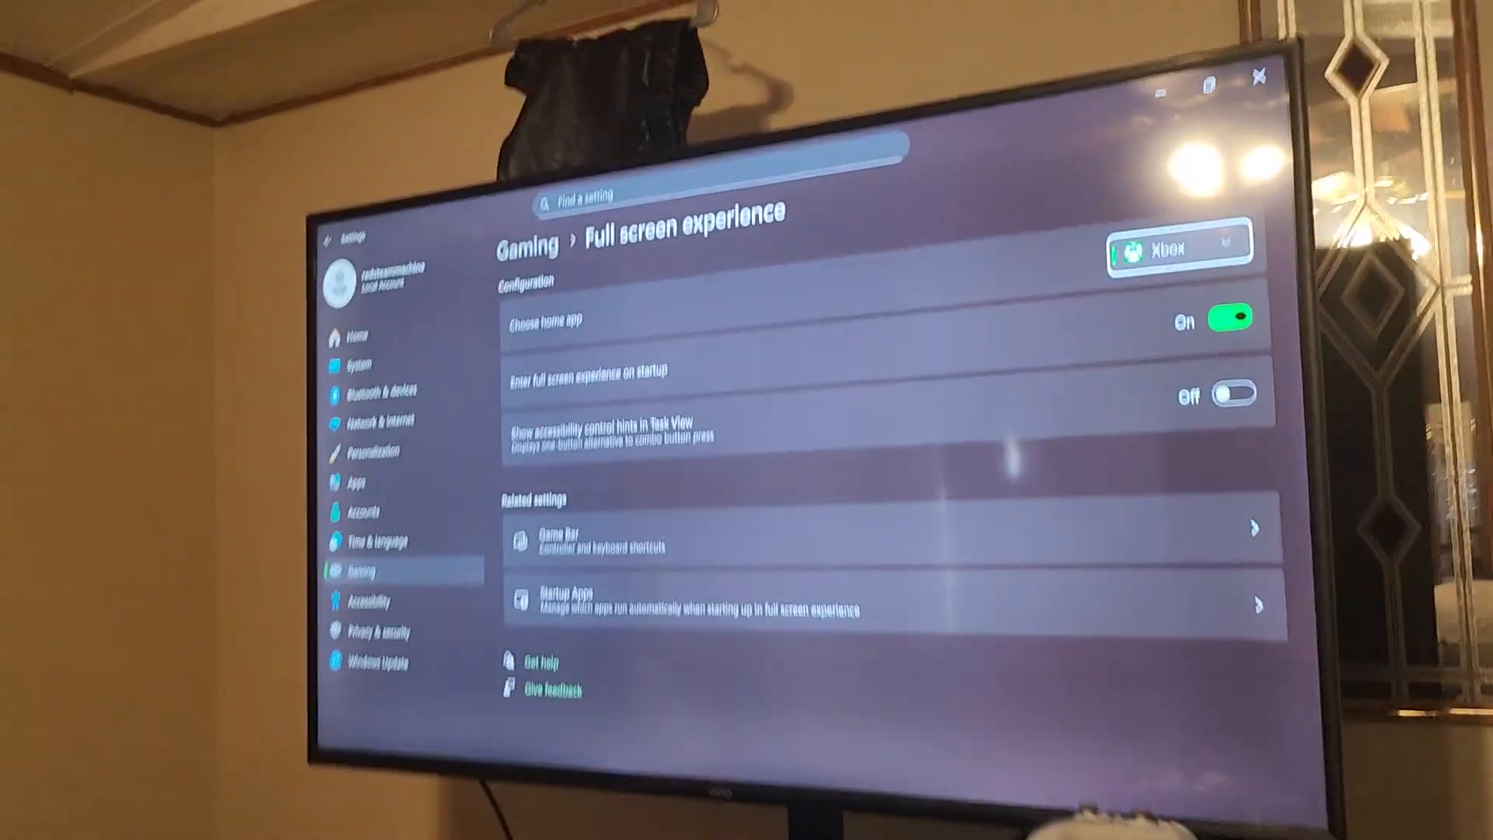
# Step: Open the System settings page from the sidebar and scroll through its list of options
pyautogui.click(1232, 392)
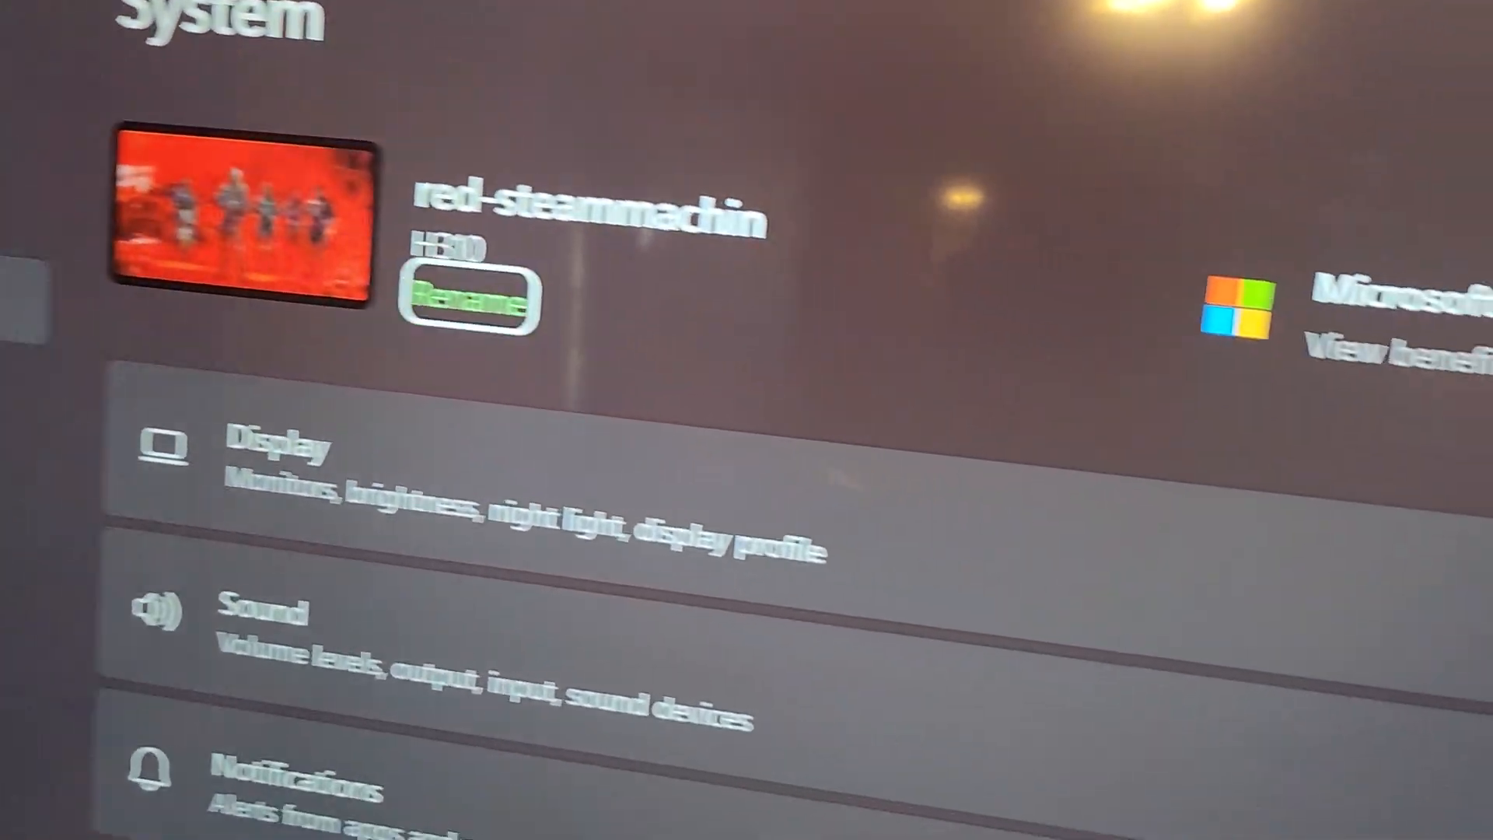
pyautogui.scroll(-3)
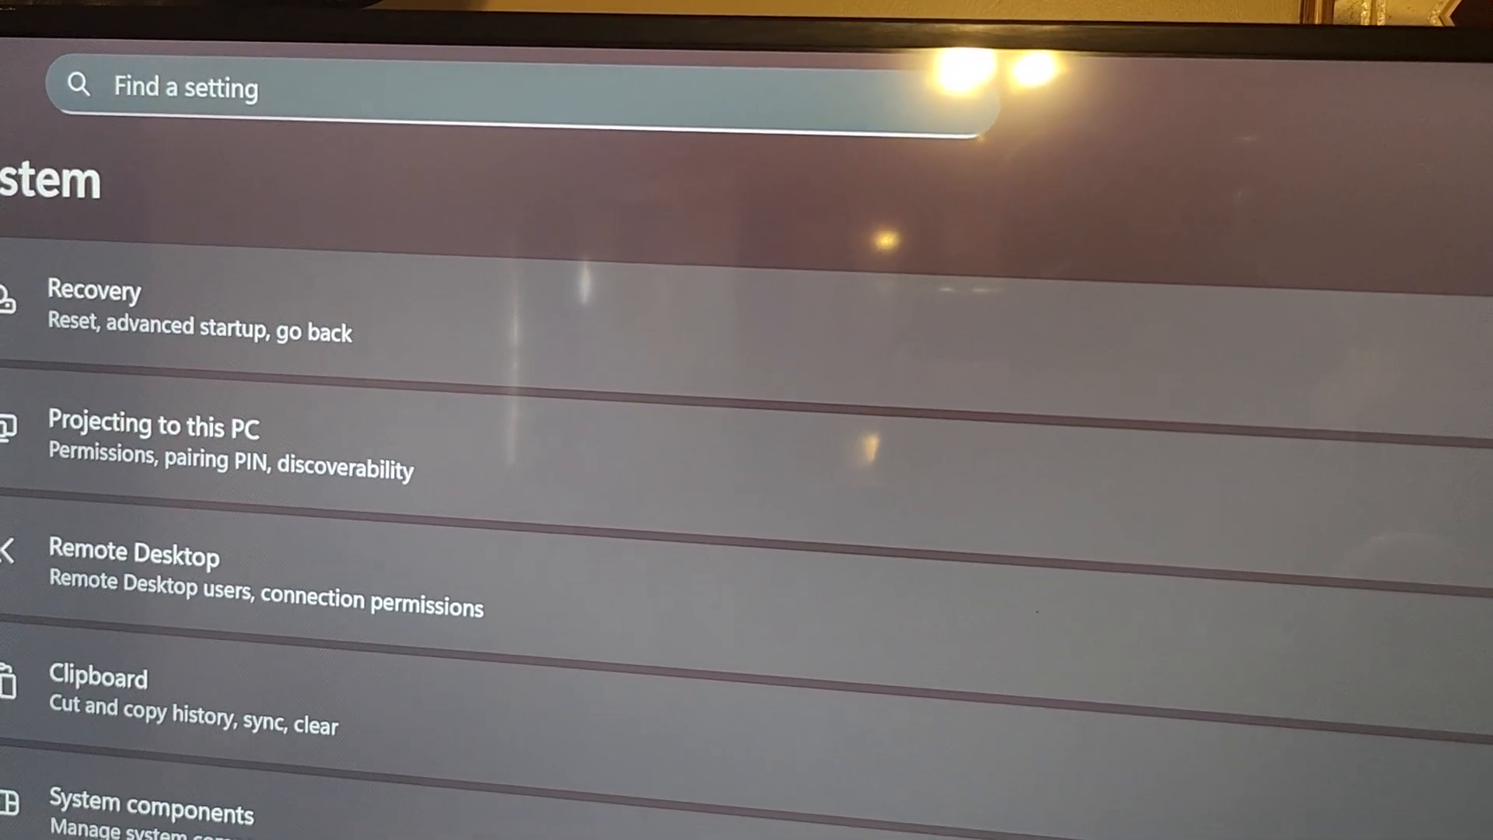